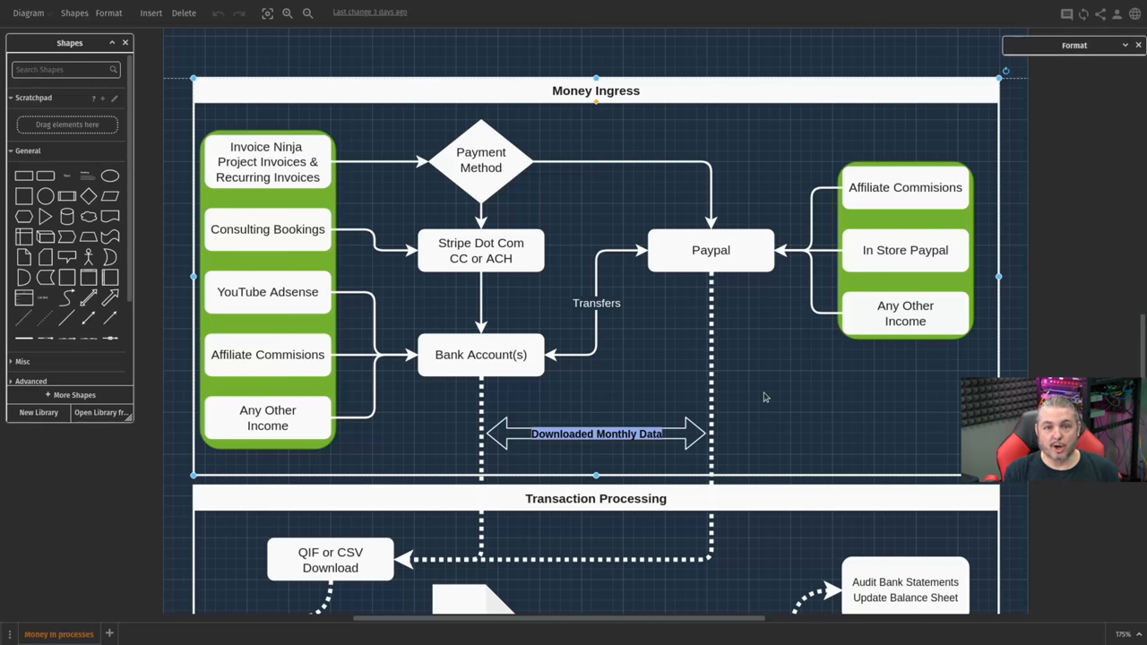
mouse_move(357, 205)
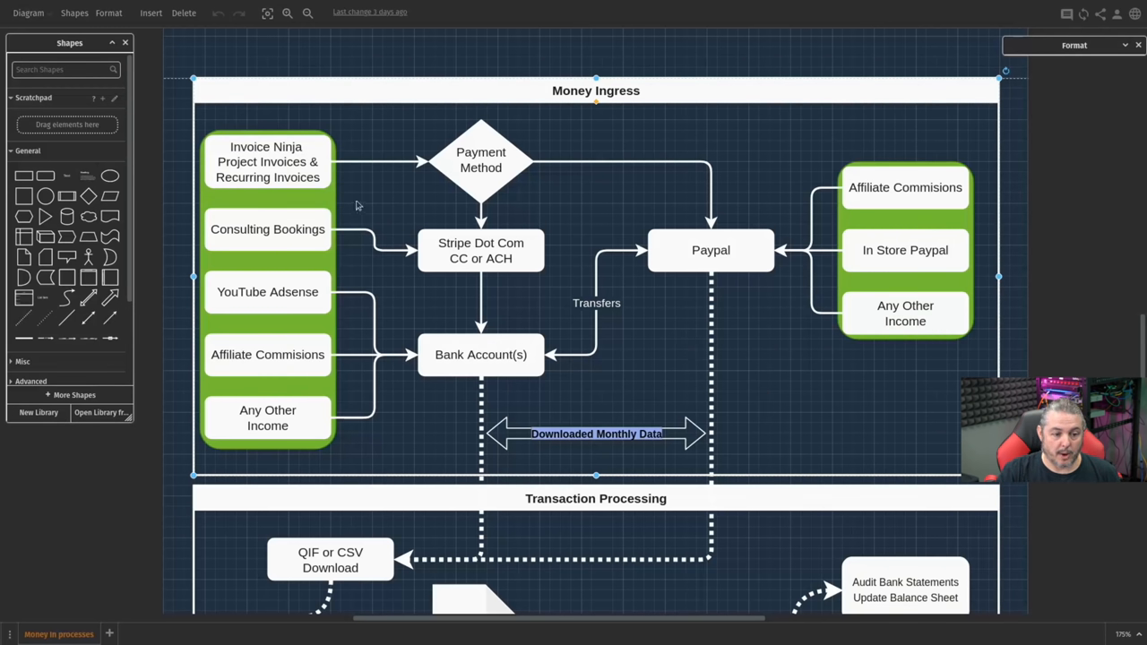
left_click(267, 161)
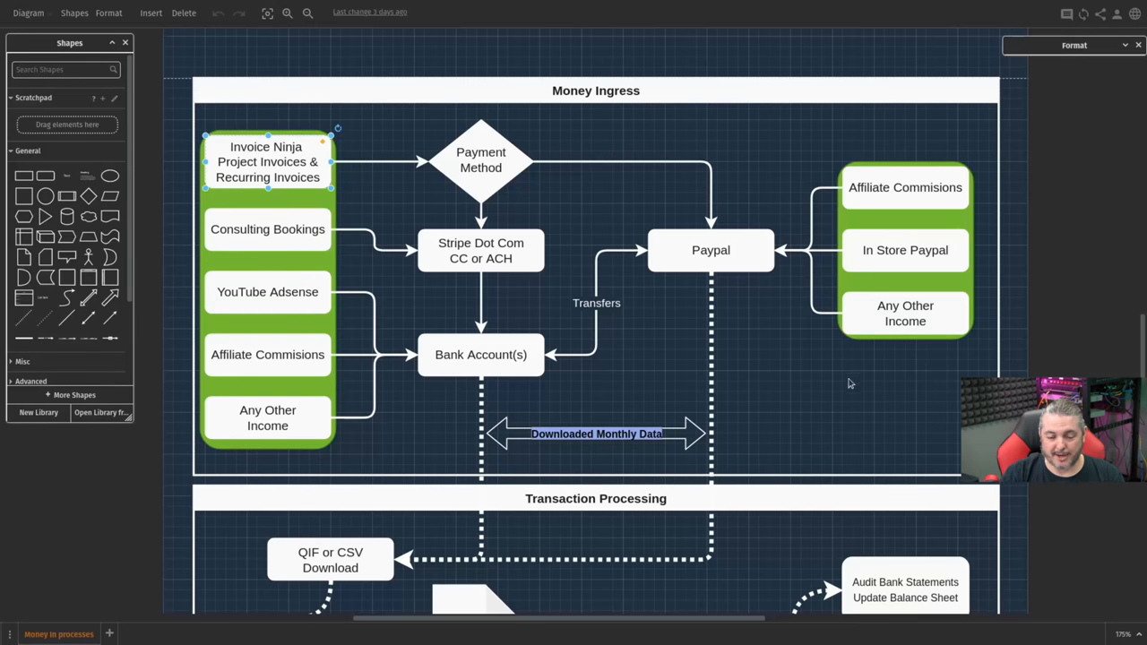
left_click(267, 229)
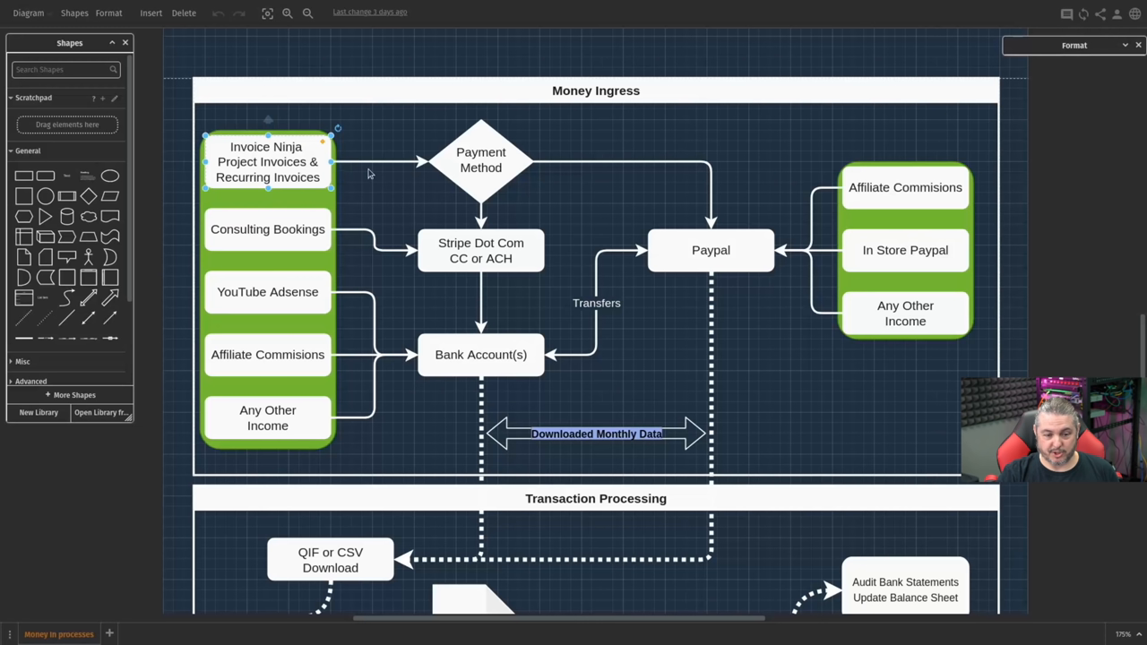
left_click(480, 159)
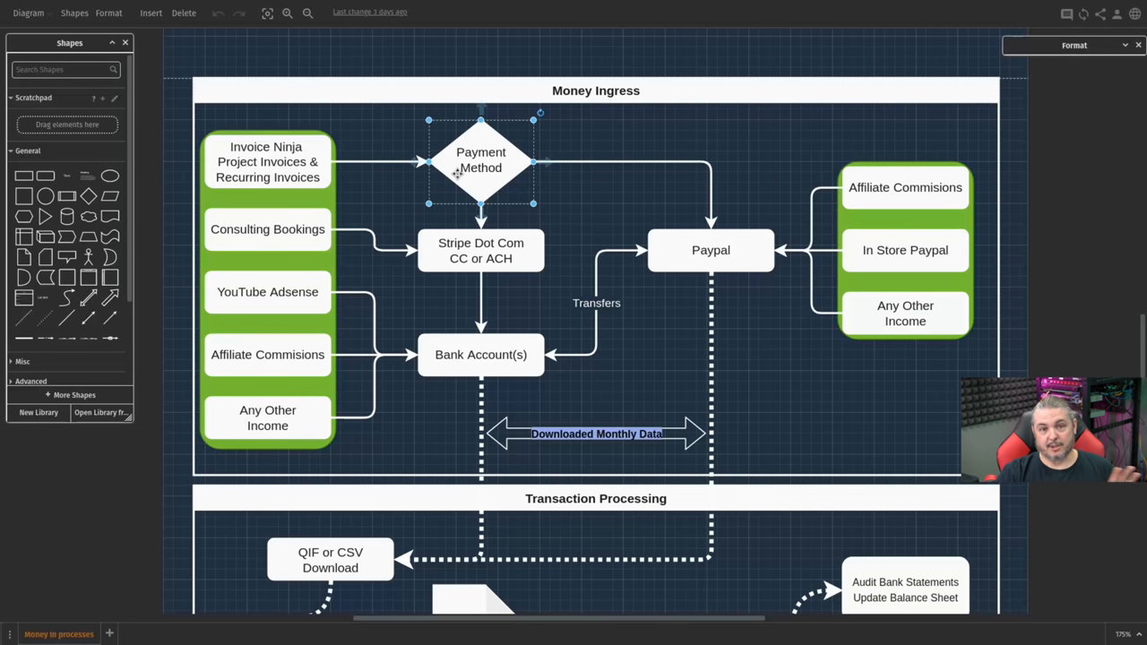
left_click(481, 251)
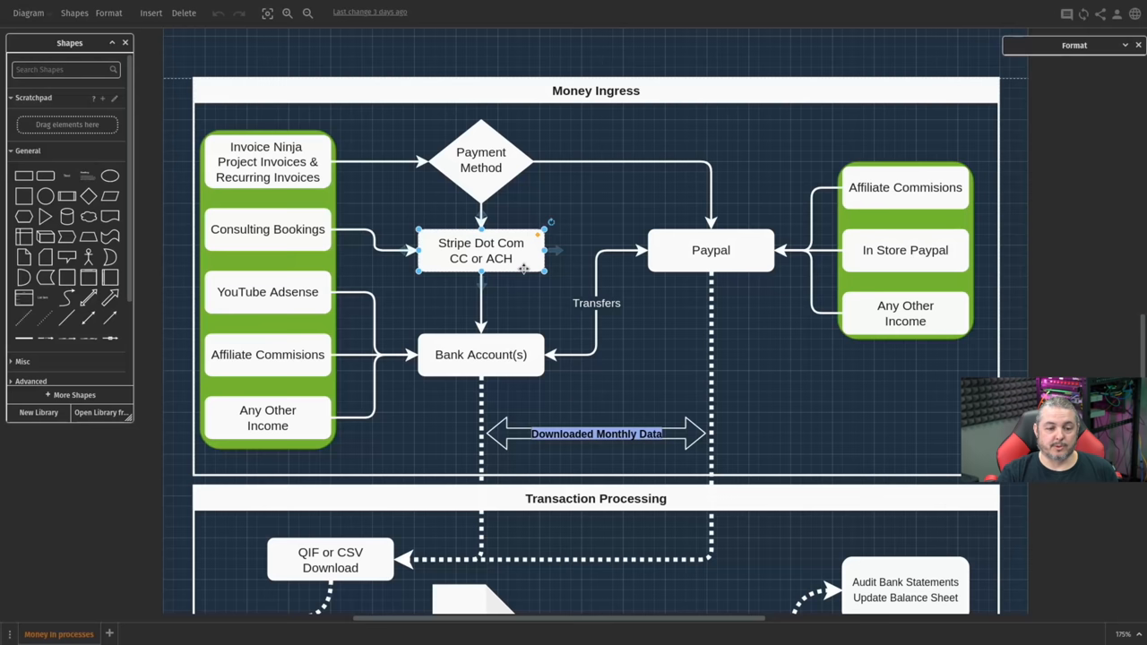
left_click(480, 160)
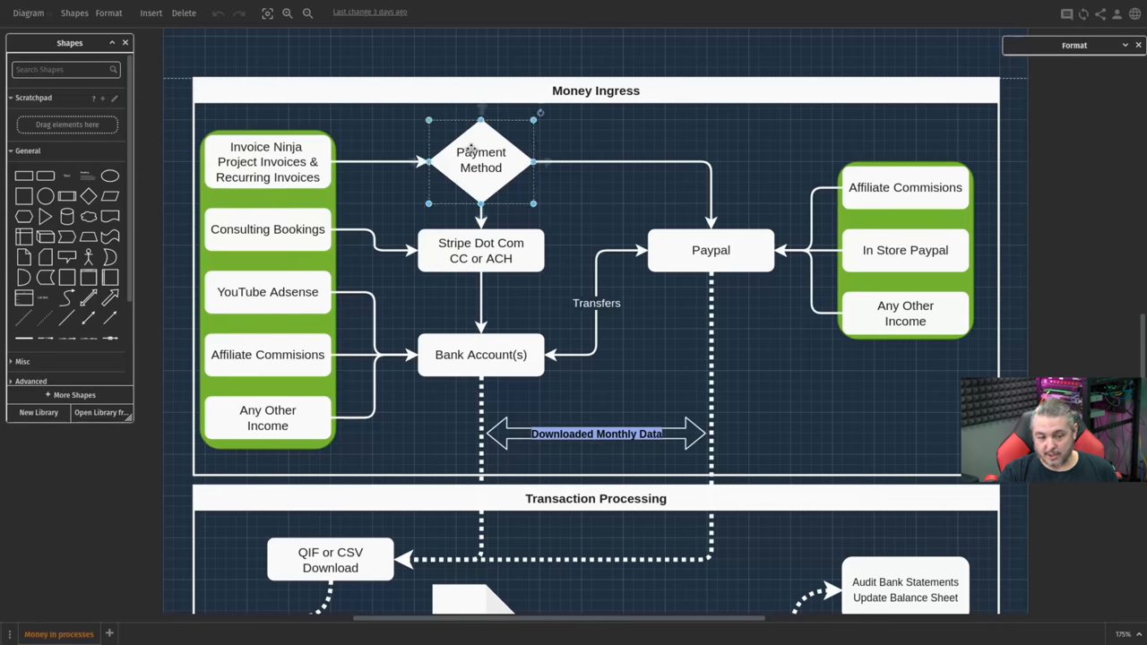
left_click(481, 251)
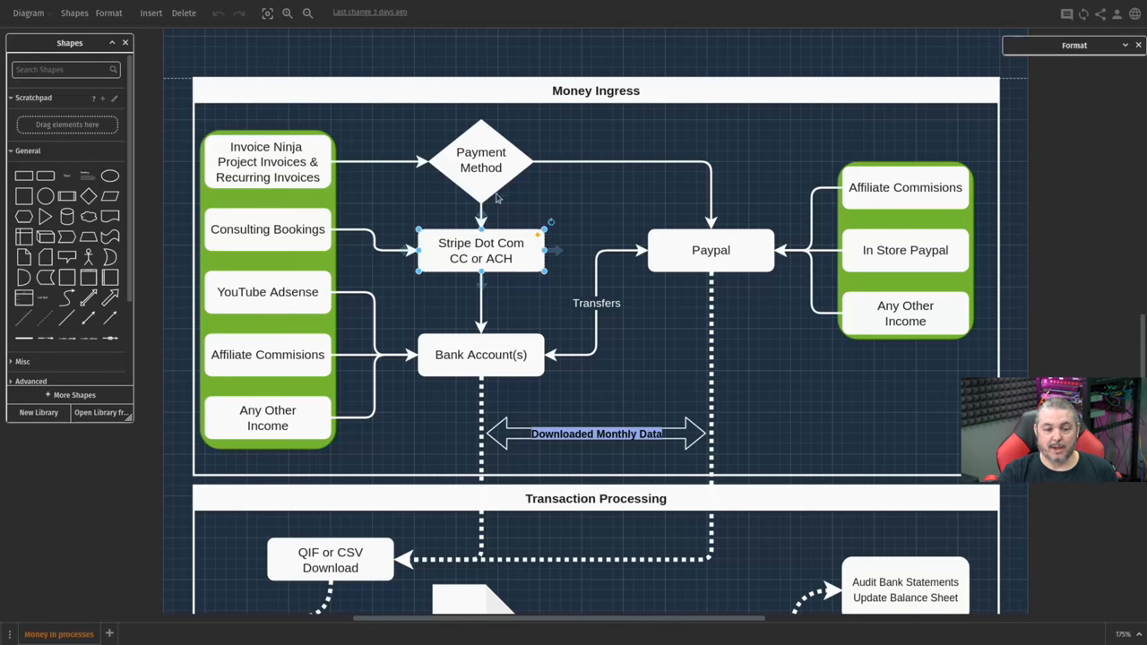
left_click(710, 251)
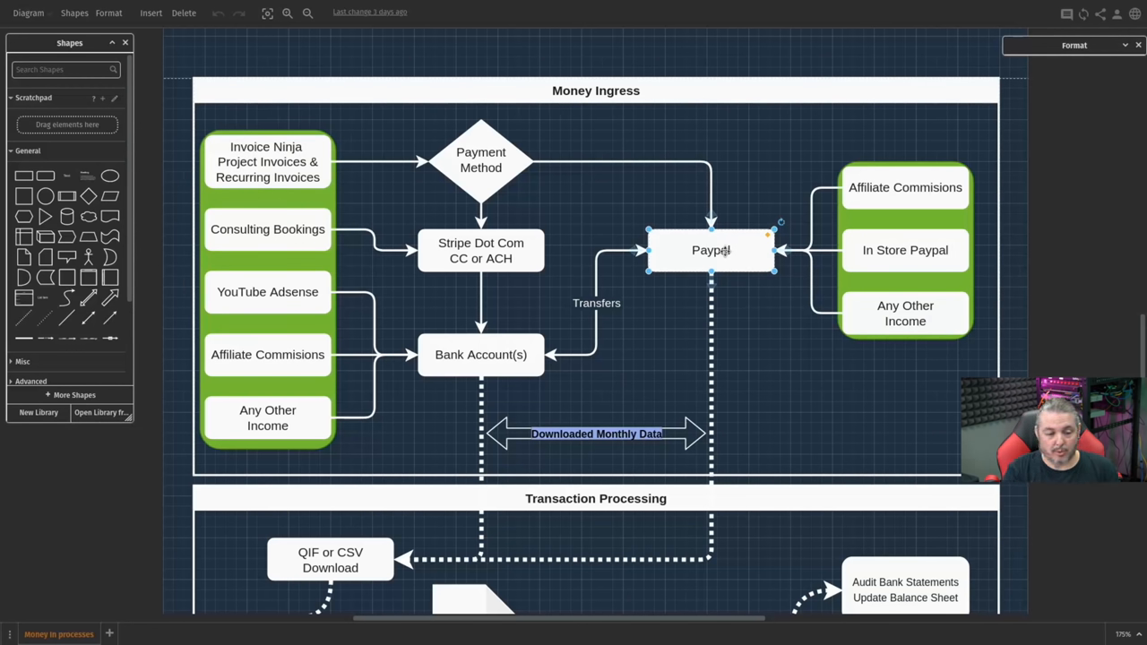
left_click(267, 229)
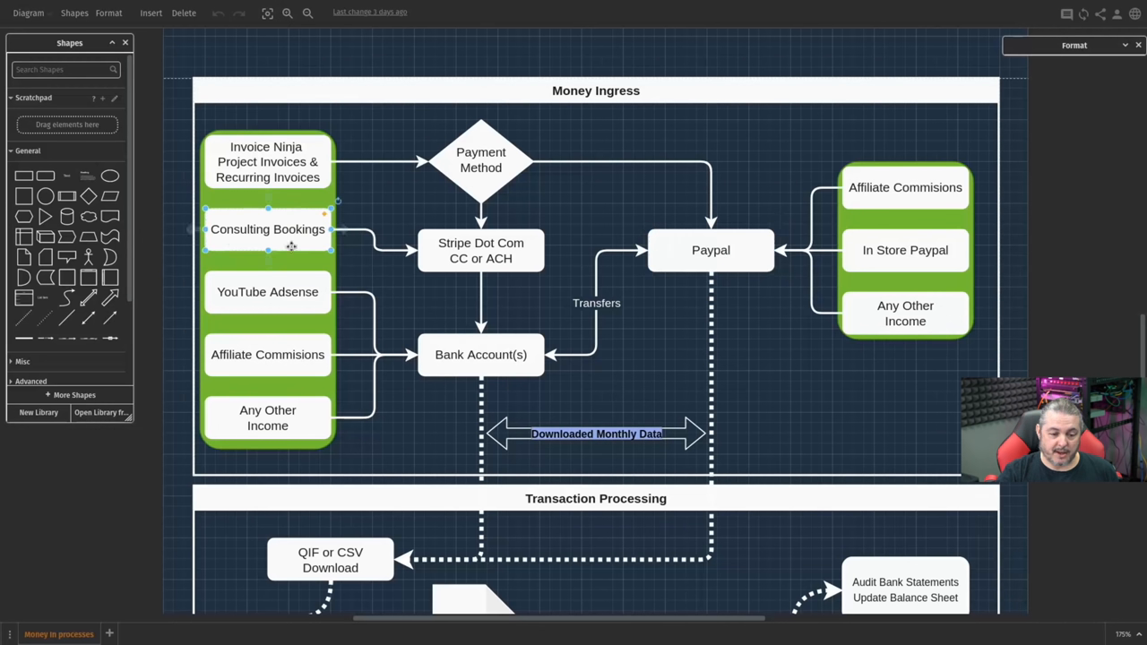
left_click(480, 251)
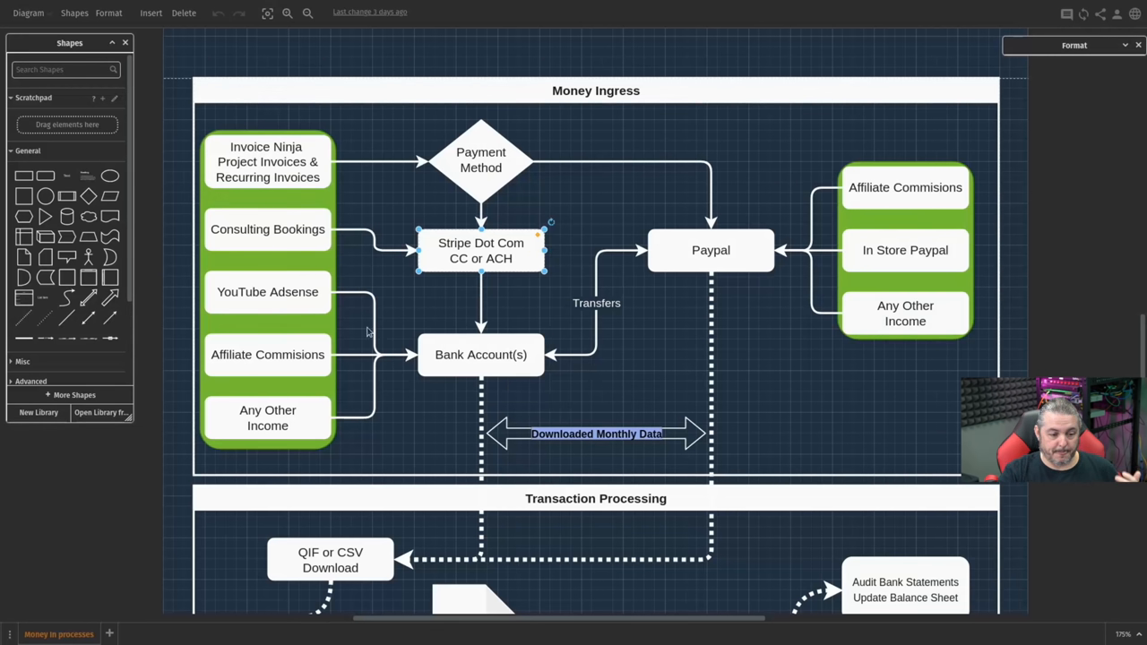
left_click(267, 290)
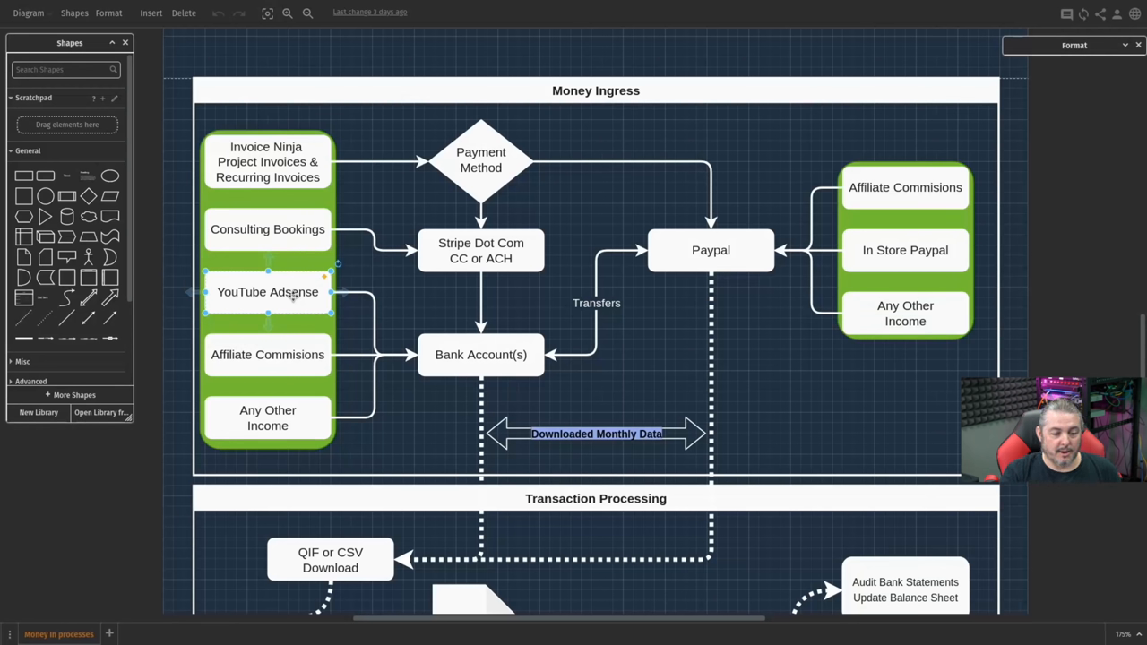
left_click(267, 355)
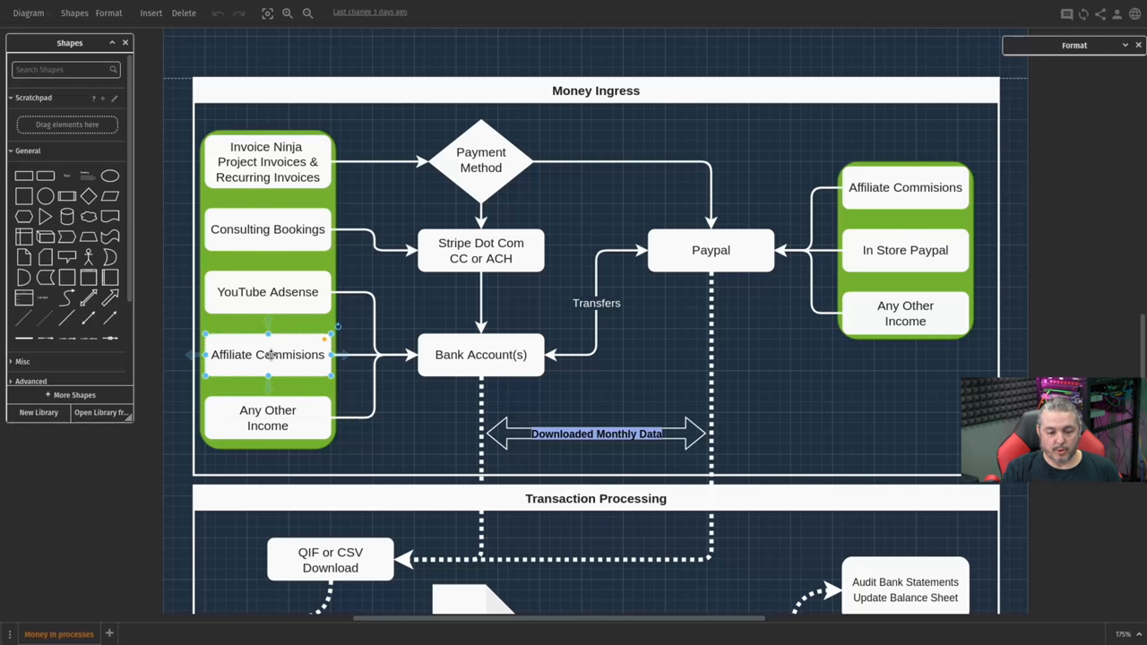
left_click(903, 188)
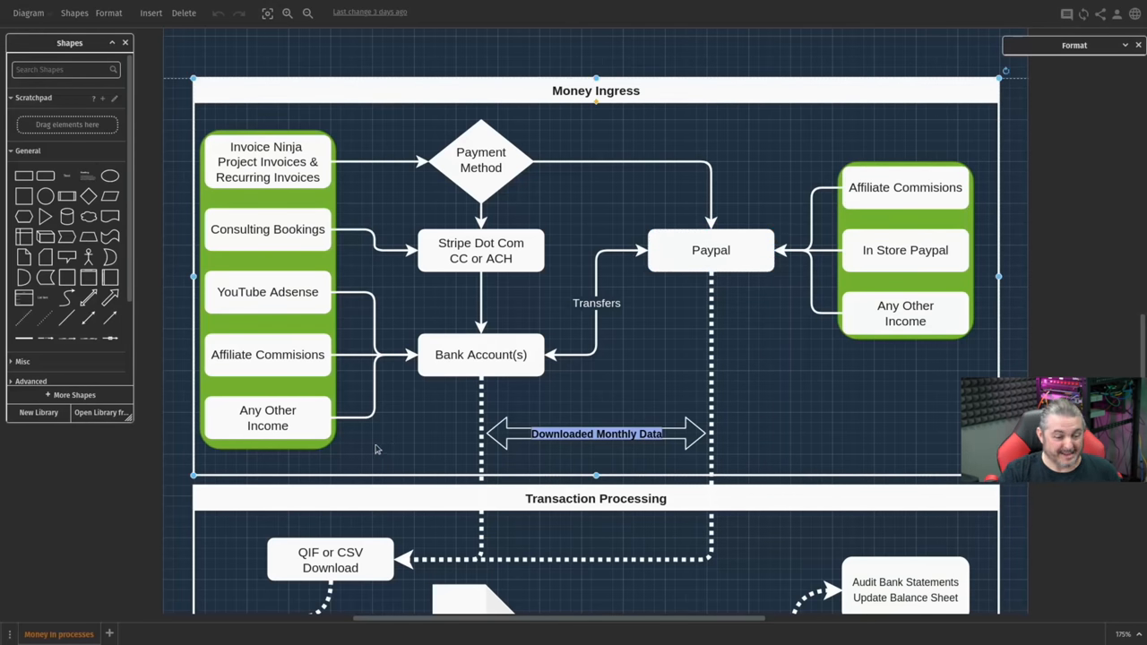
left_click(268, 418)
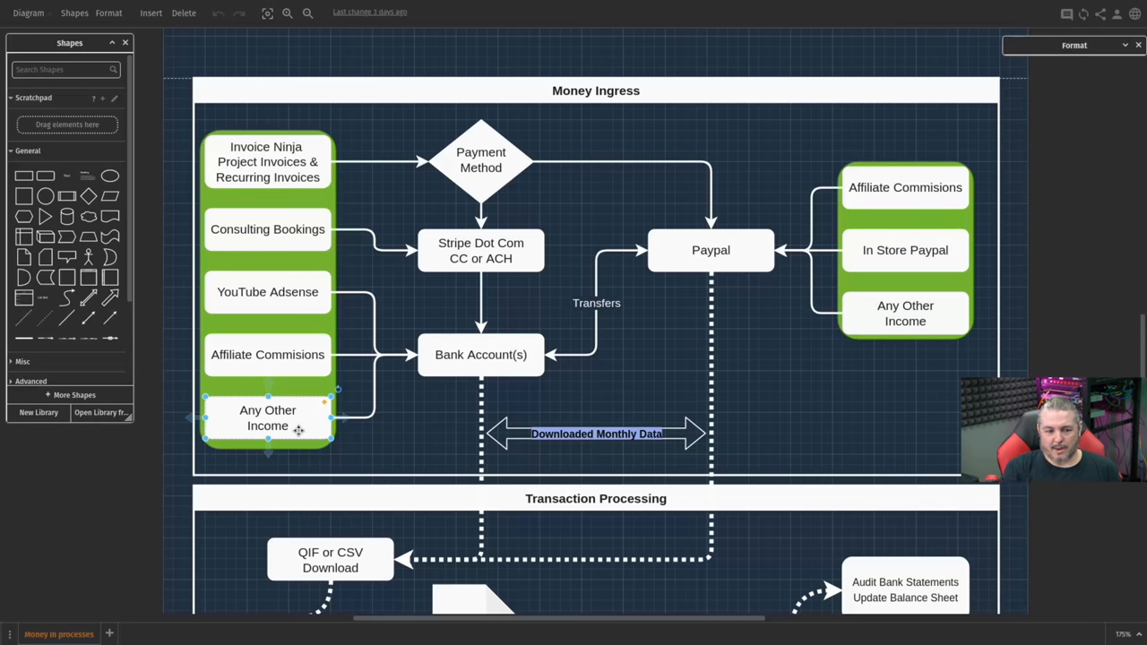
left_click(267, 161)
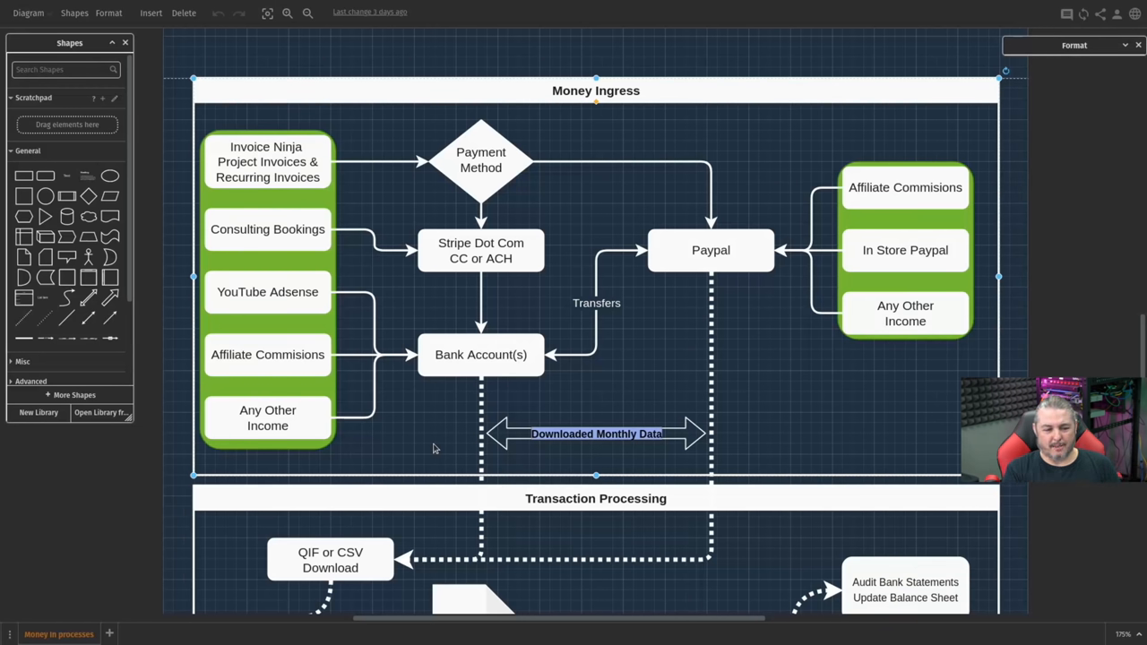
mouse_move(414, 457)
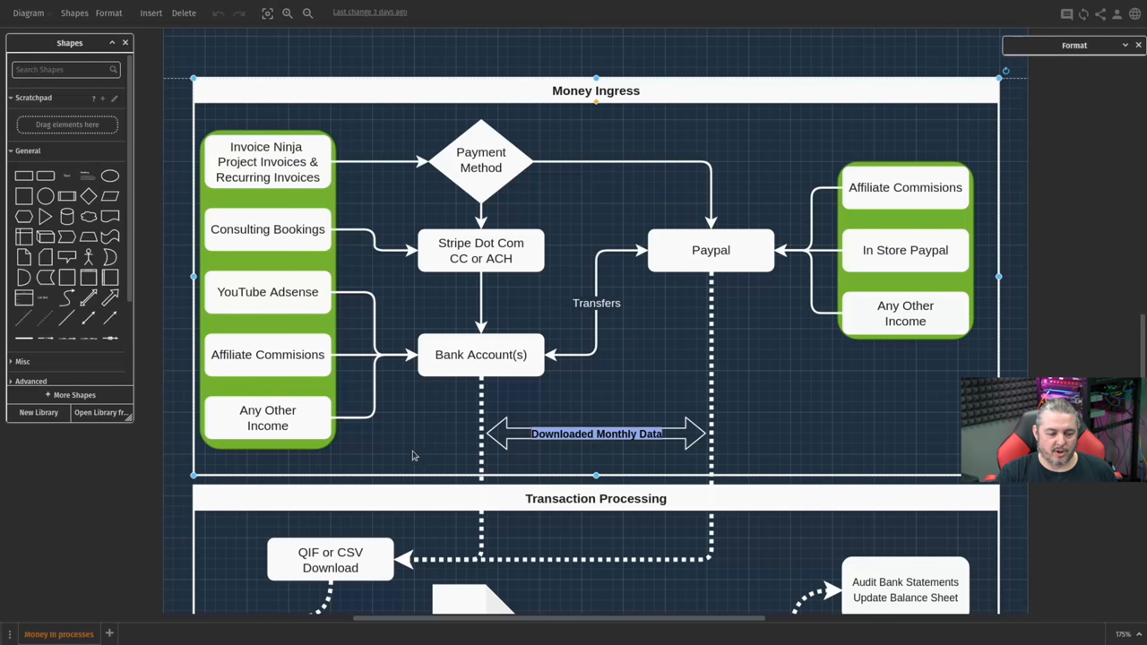
left_click(267, 419)
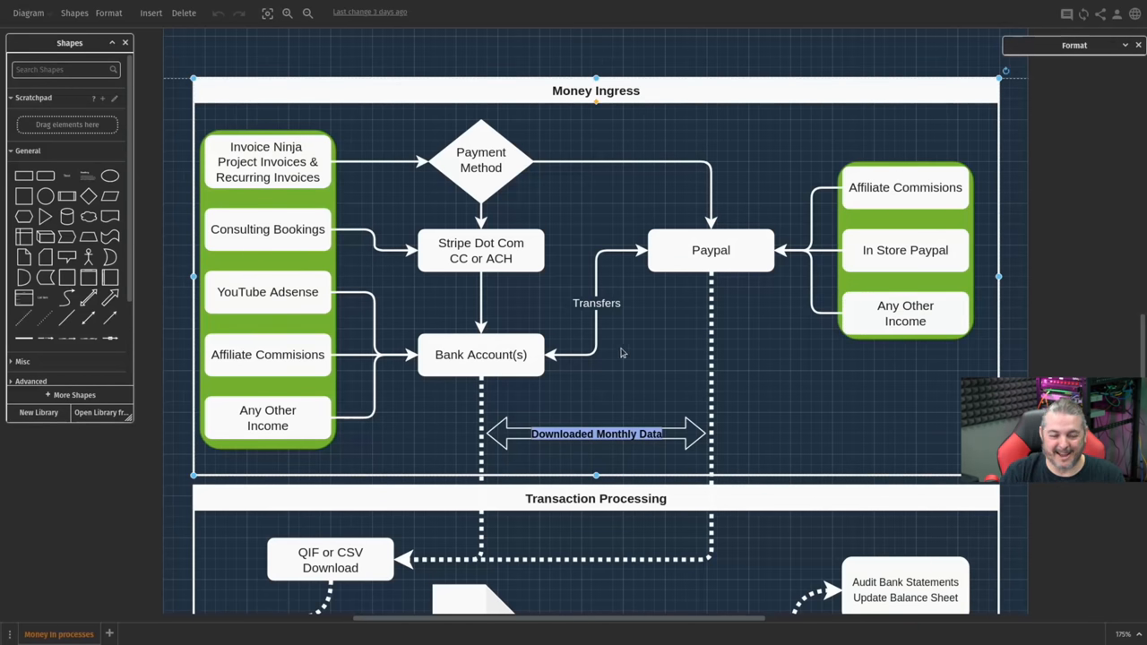
left_click(480, 354)
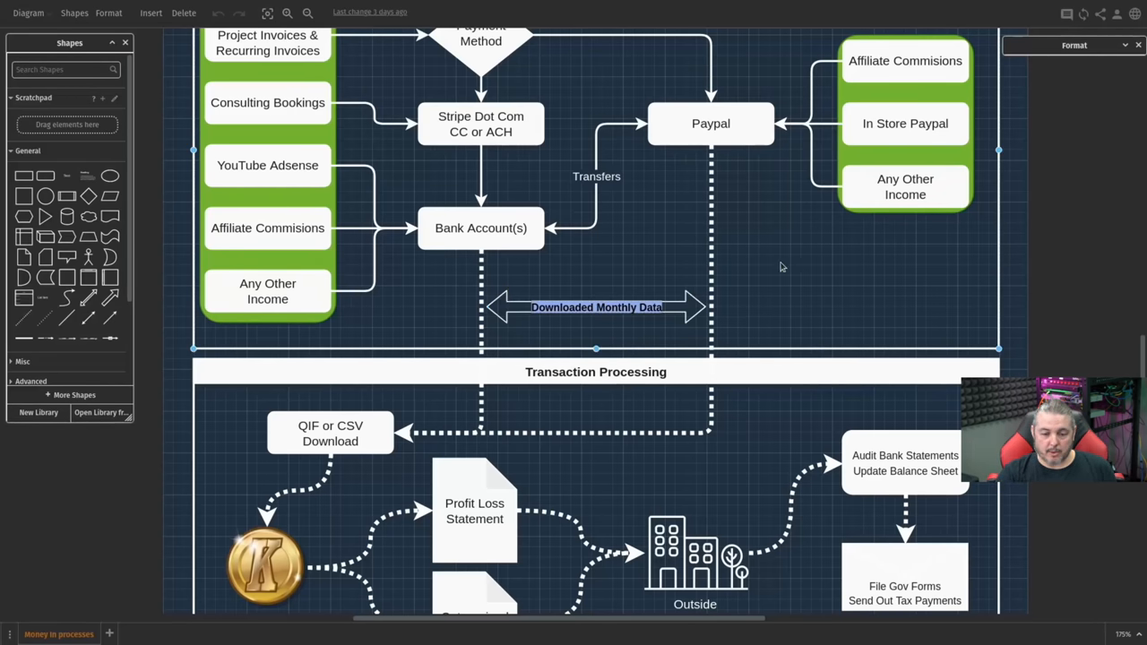
scroll("down", 3)
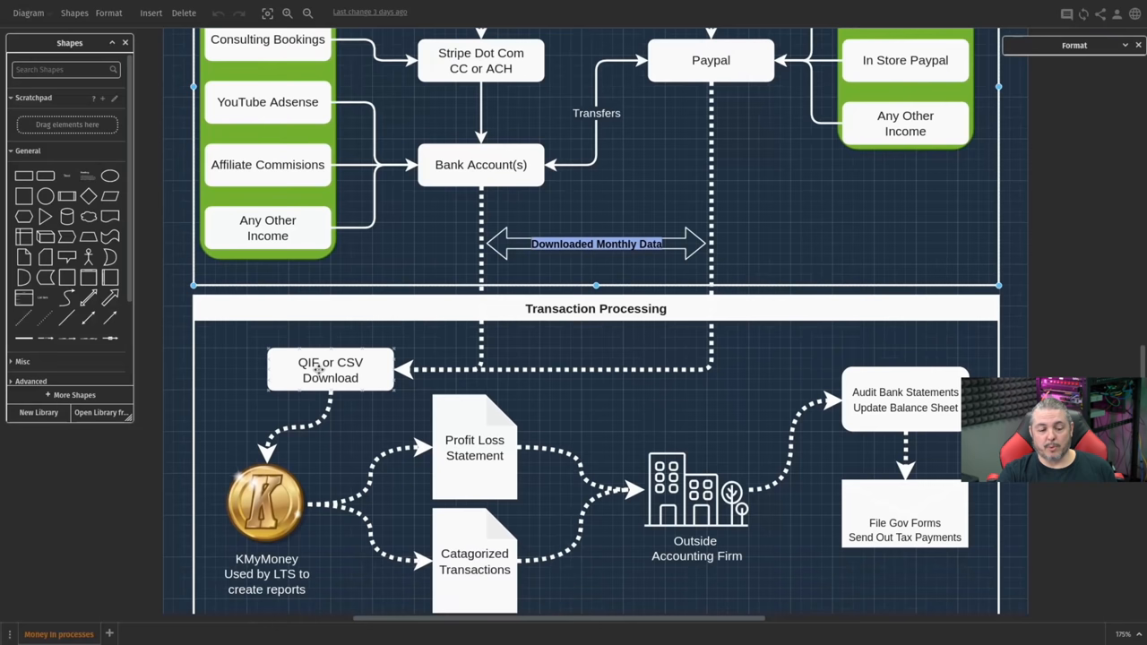
left_click(330, 369)
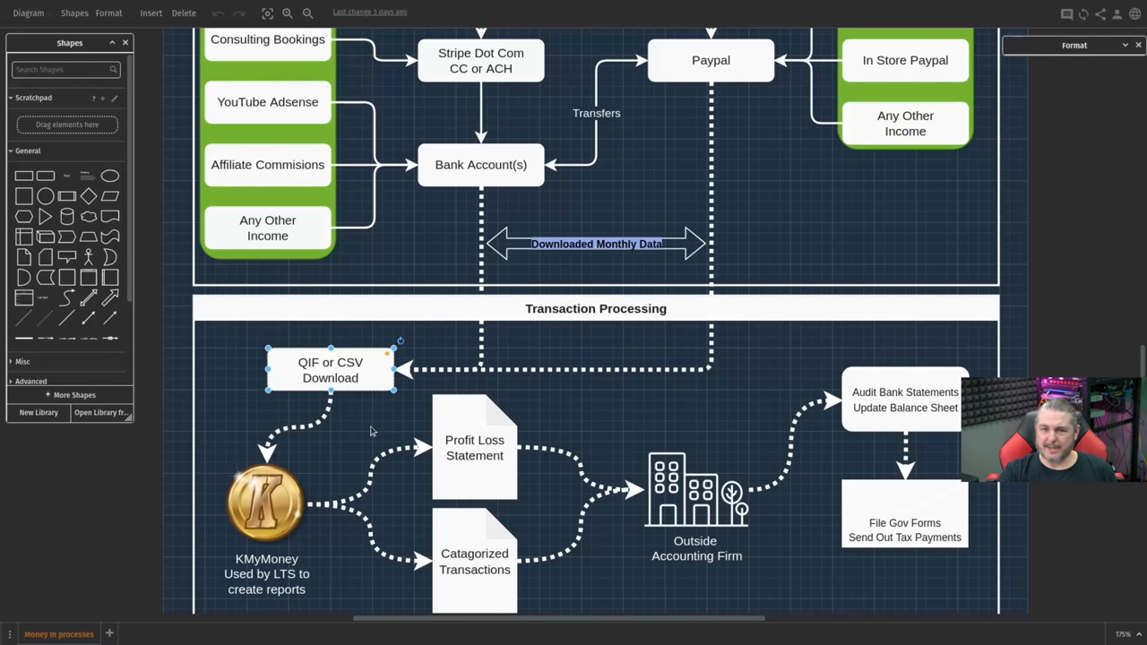
mouse_move(357, 408)
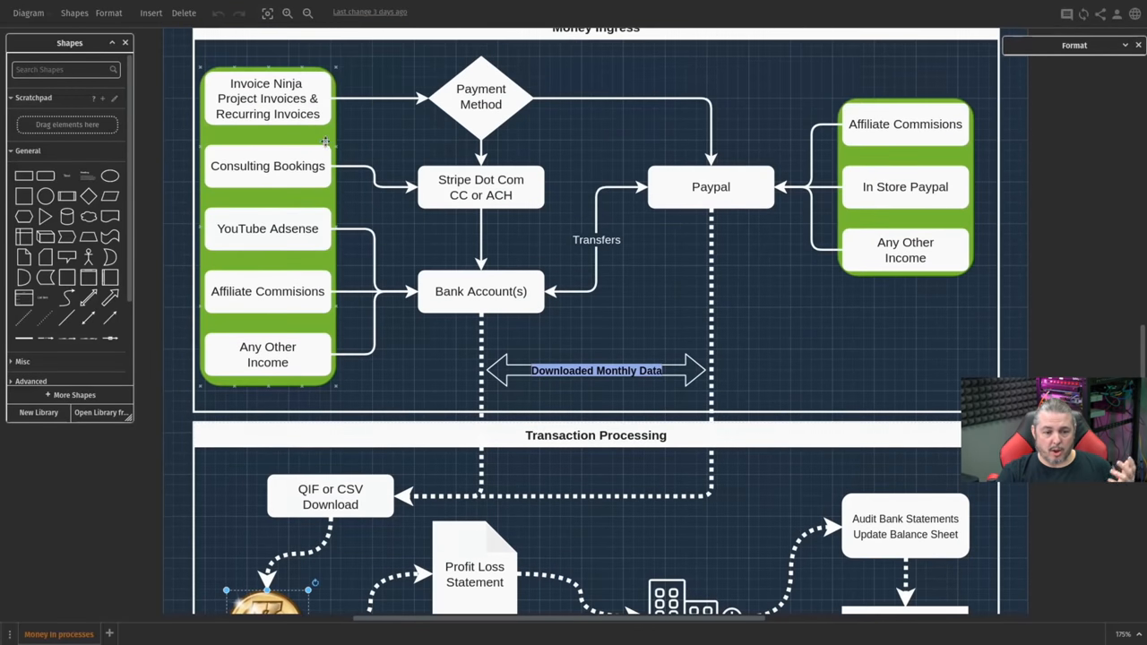
scroll("down", 3)
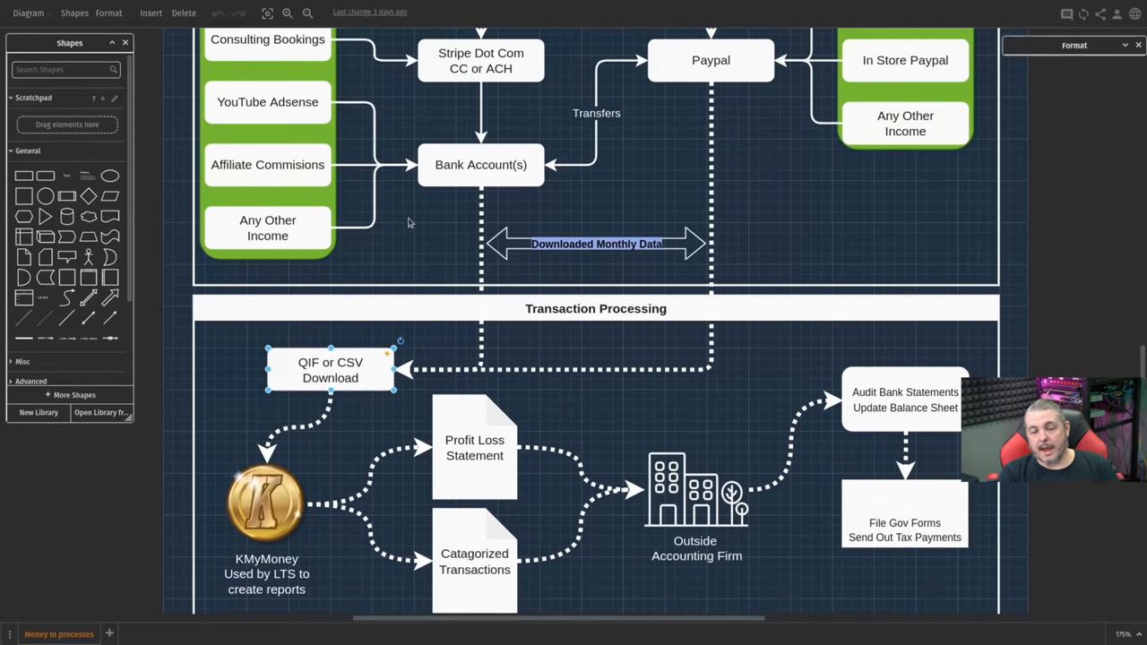
mouse_move(417, 222)
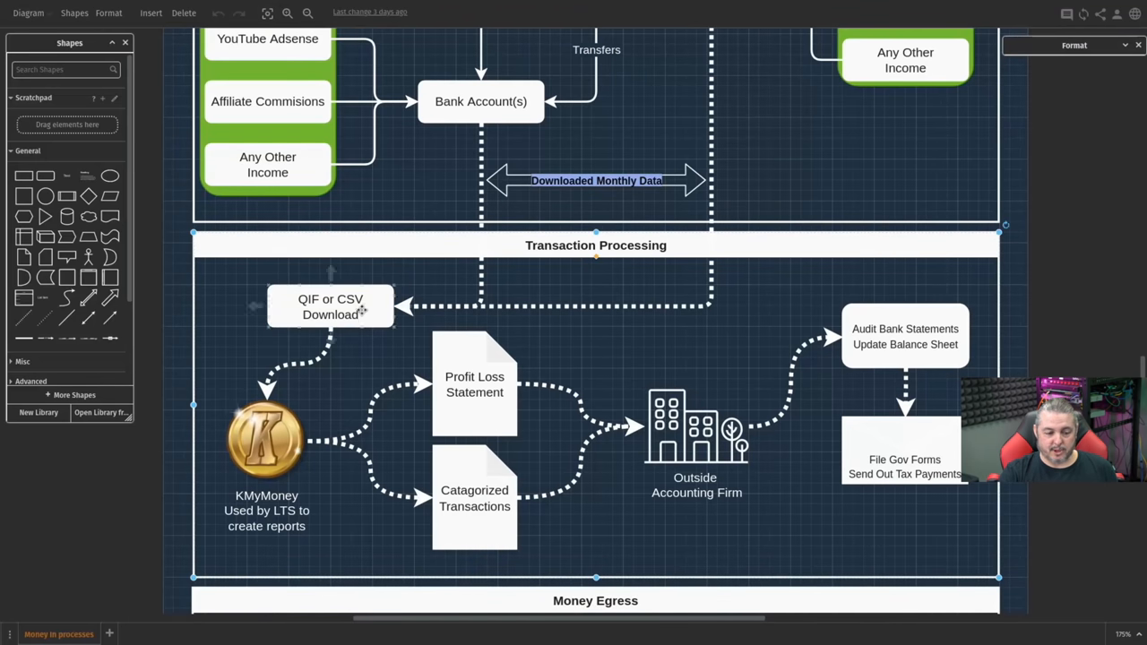
left_click(473, 384)
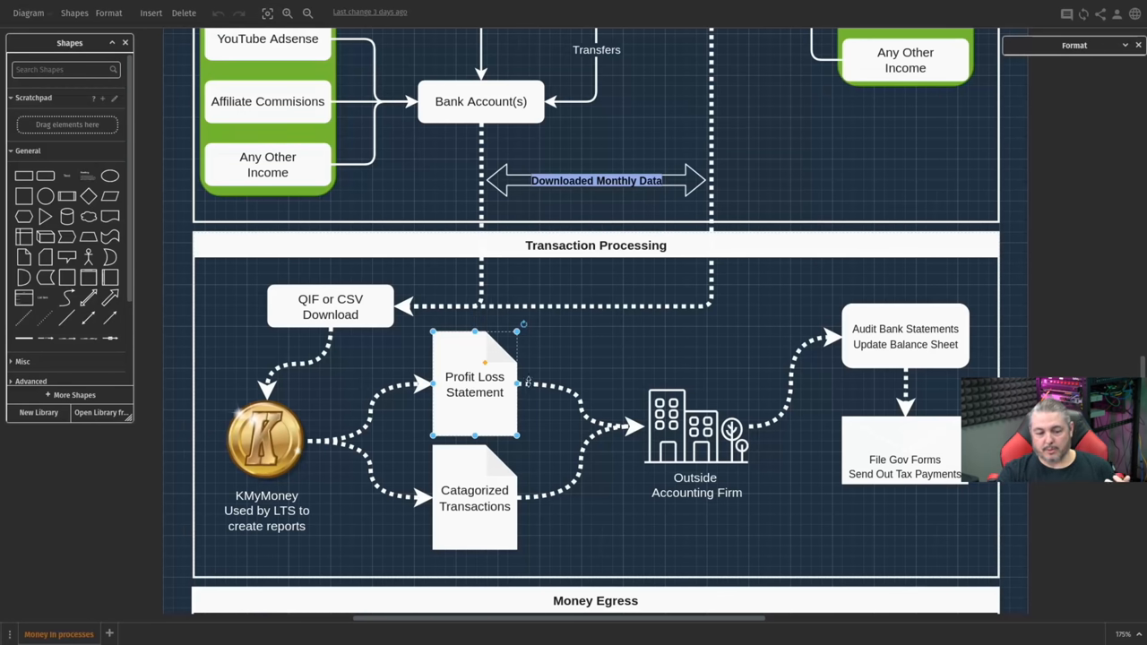
left_click(595, 243)
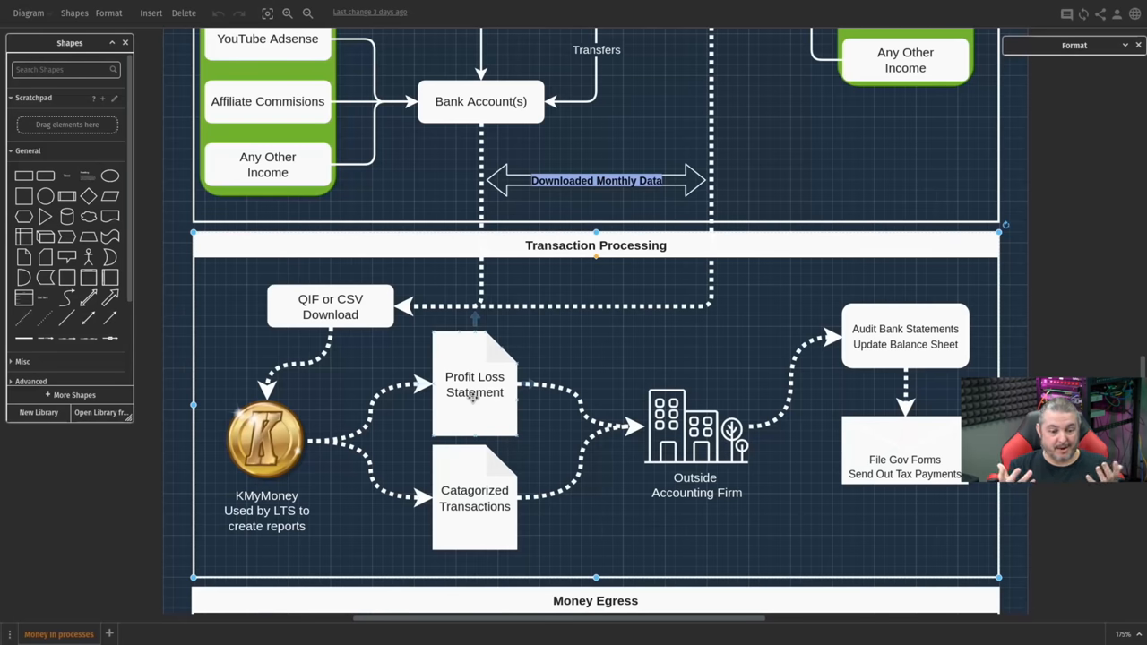
scroll("down", 3)
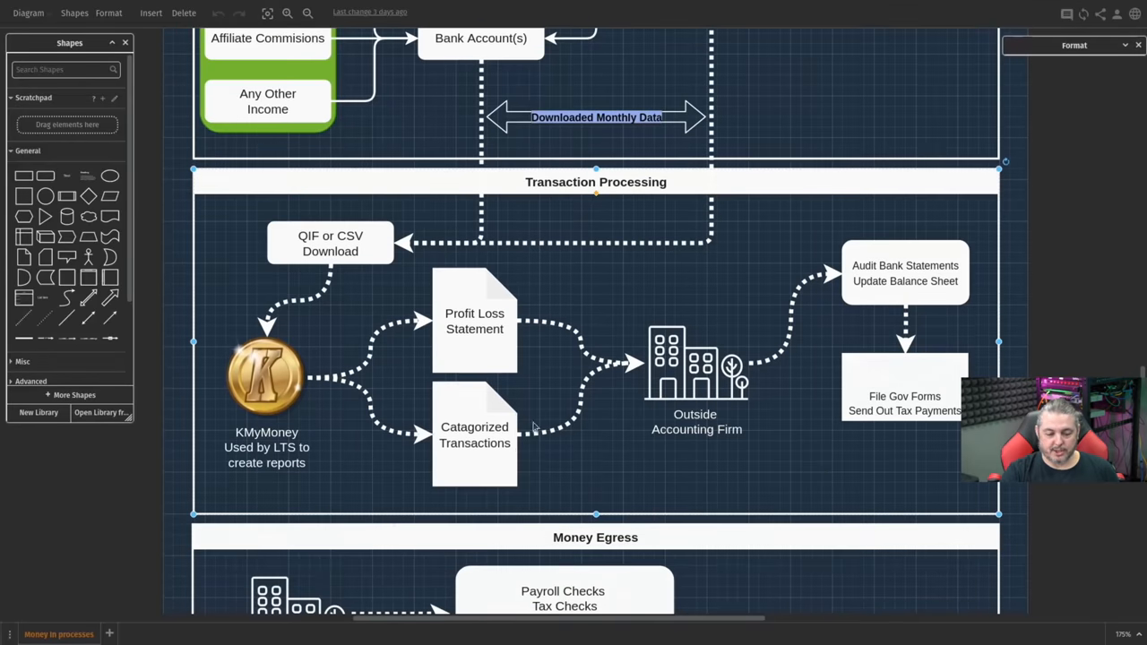
left_click(473, 436)
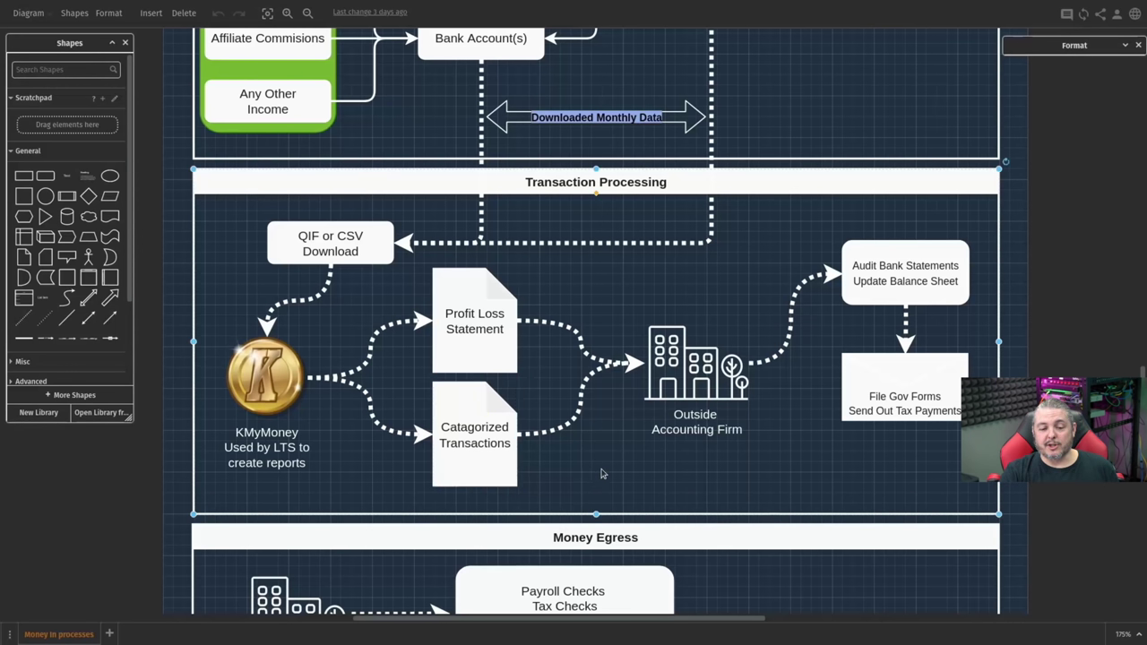
left_click(695, 376)
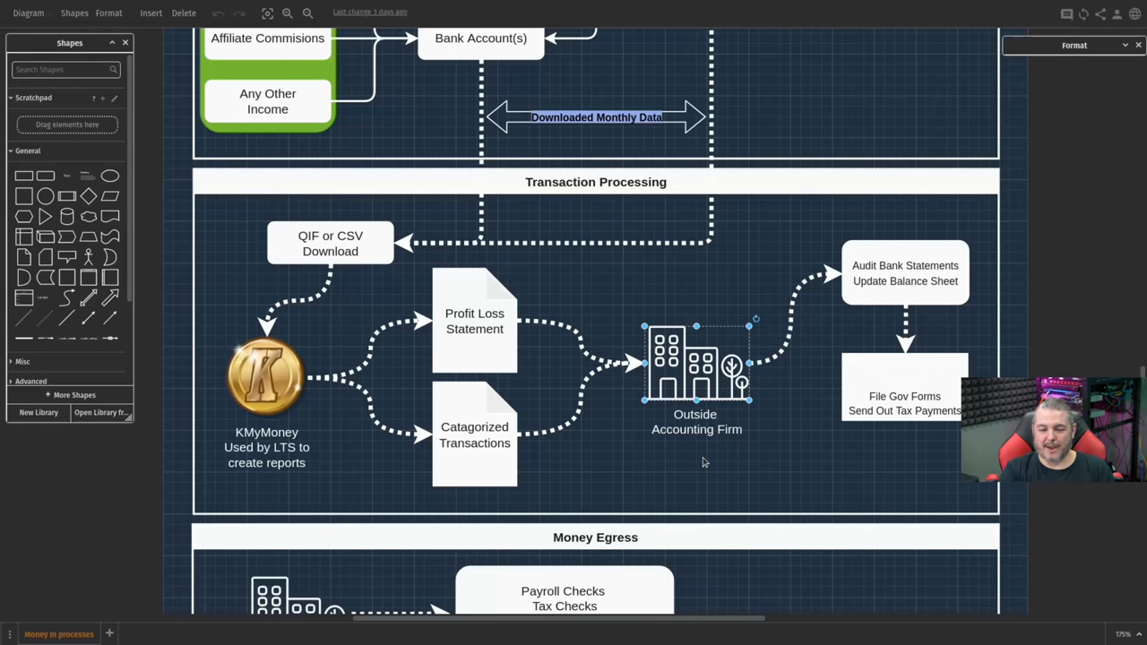
left_click(903, 272)
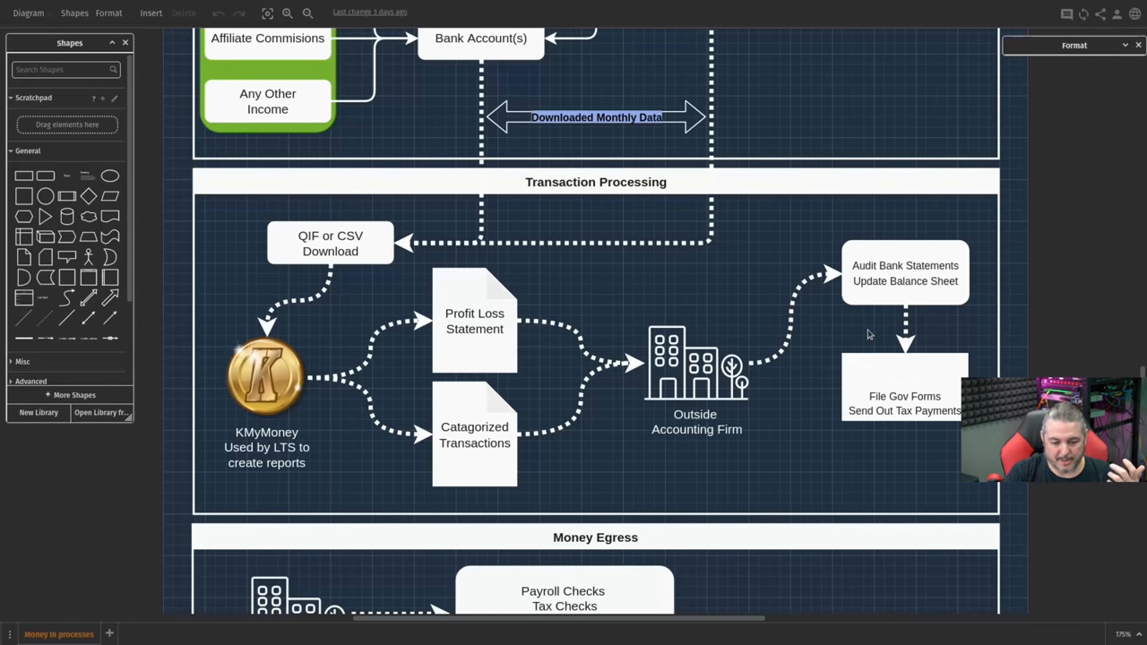
scroll("down", 3)
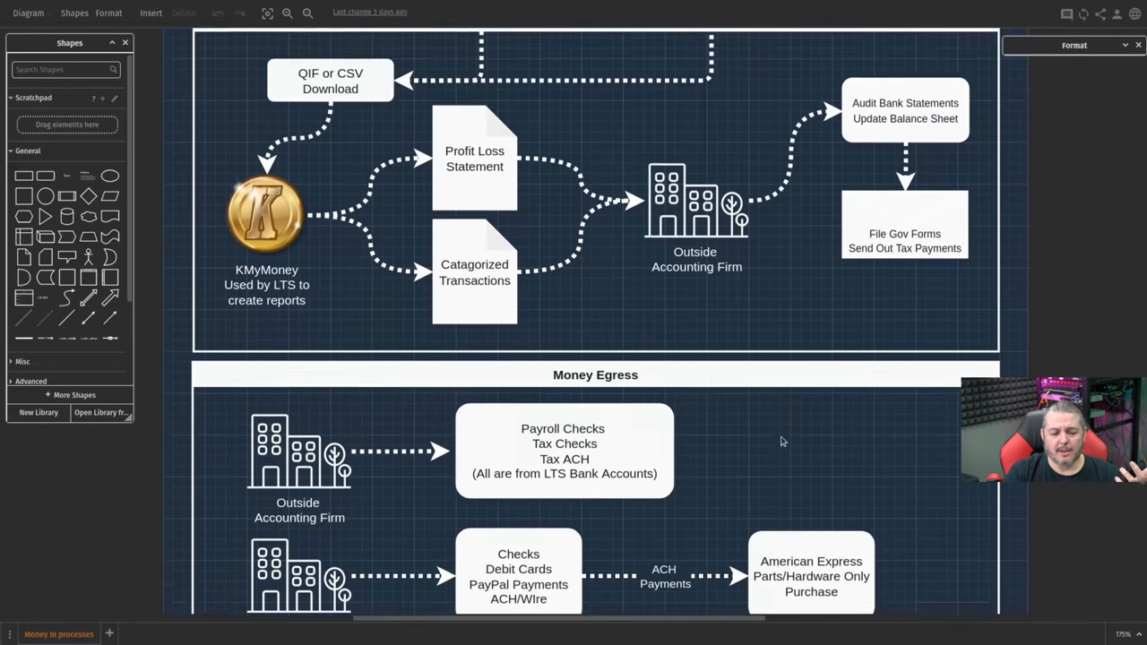
scroll("down", 3)
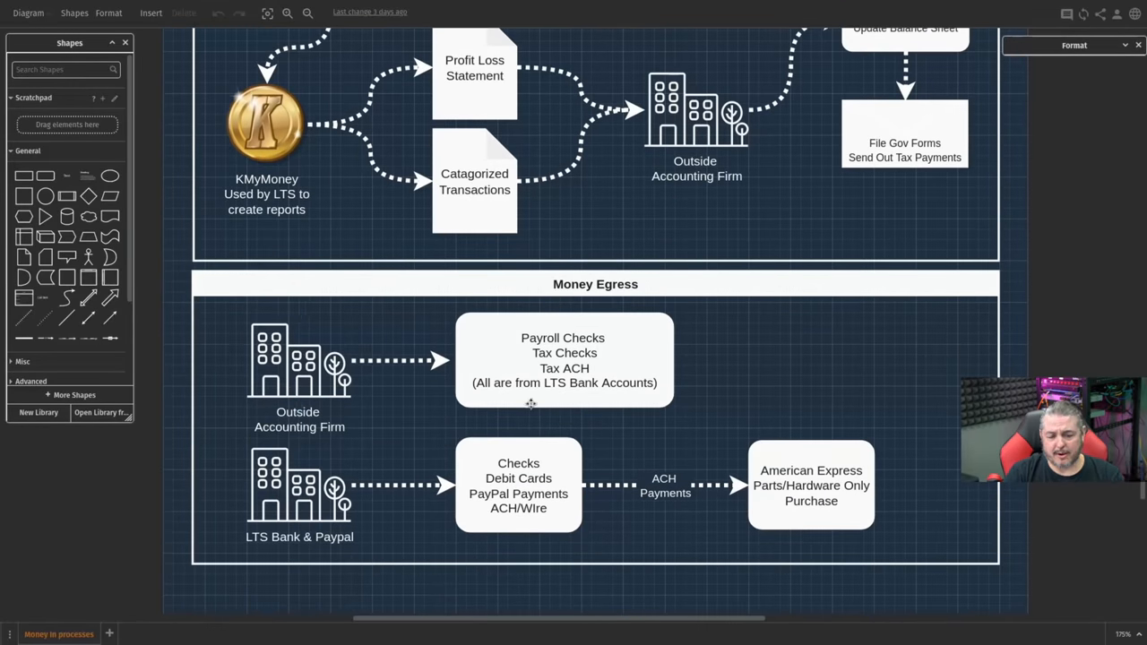
left_click(562, 371)
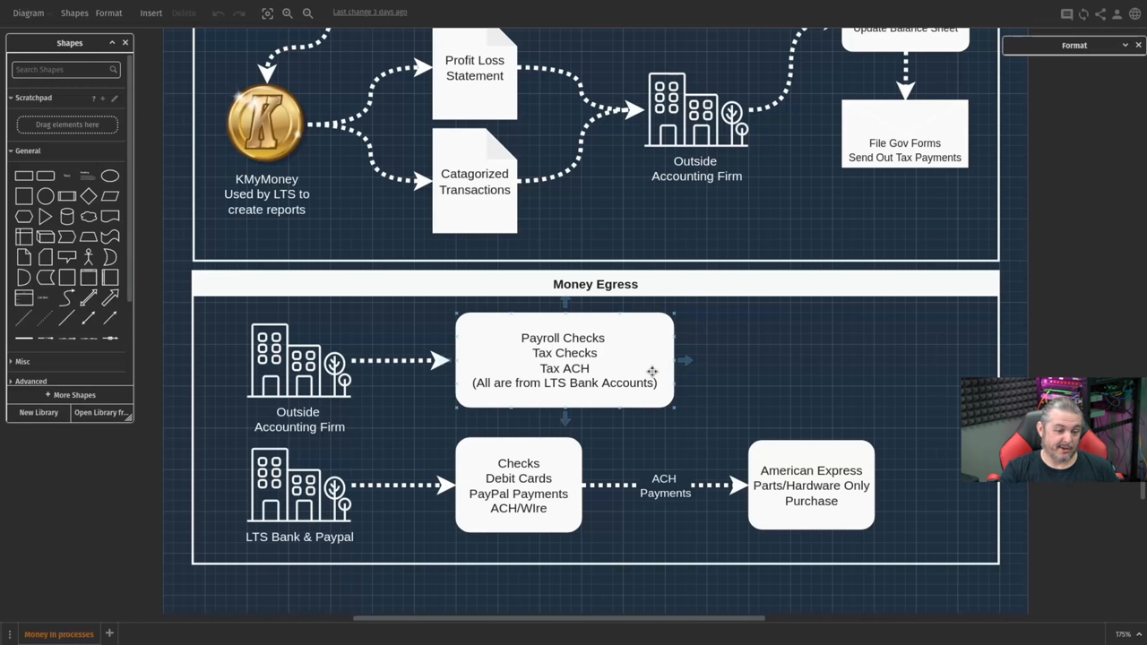
left_click(518, 486)
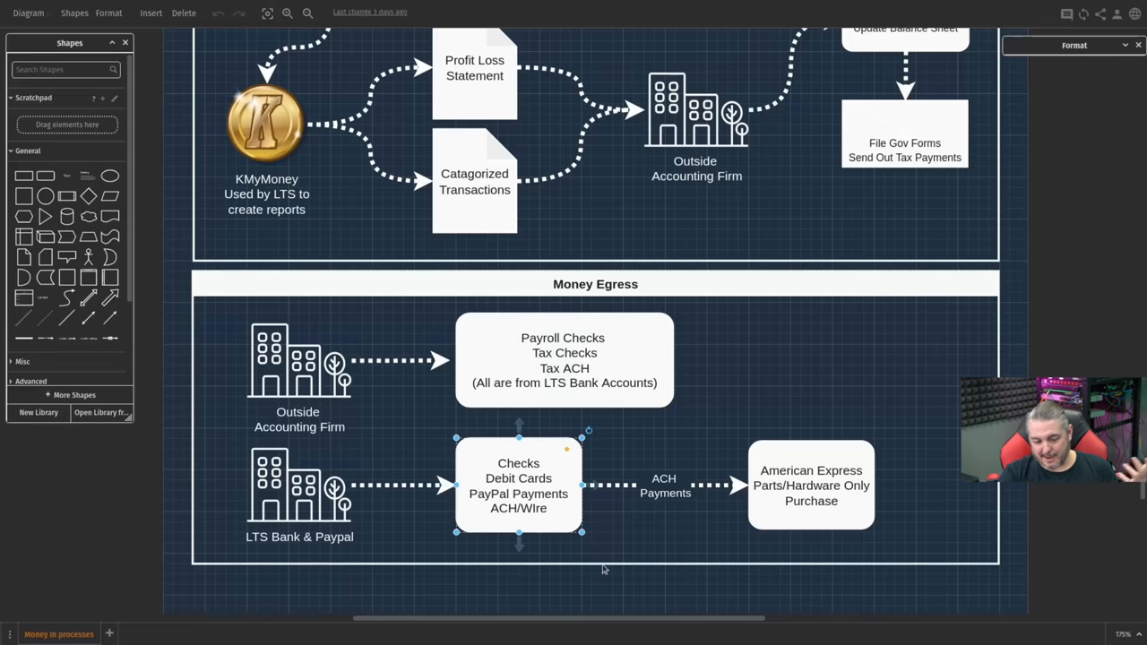
mouse_move(692, 471)
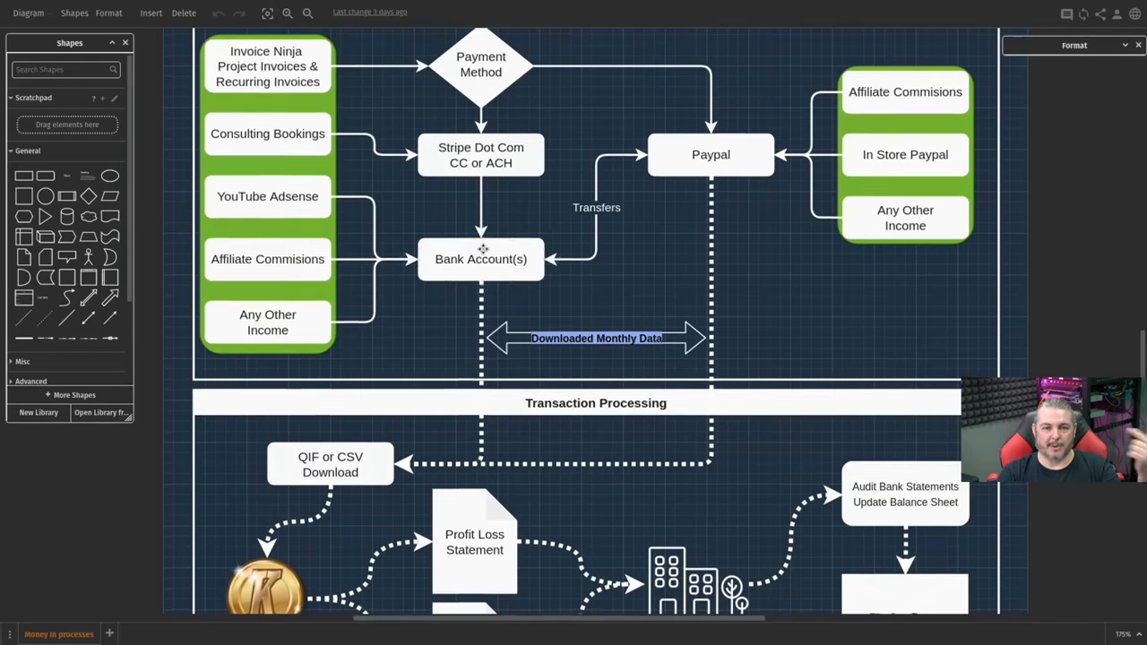
scroll("down", 3)
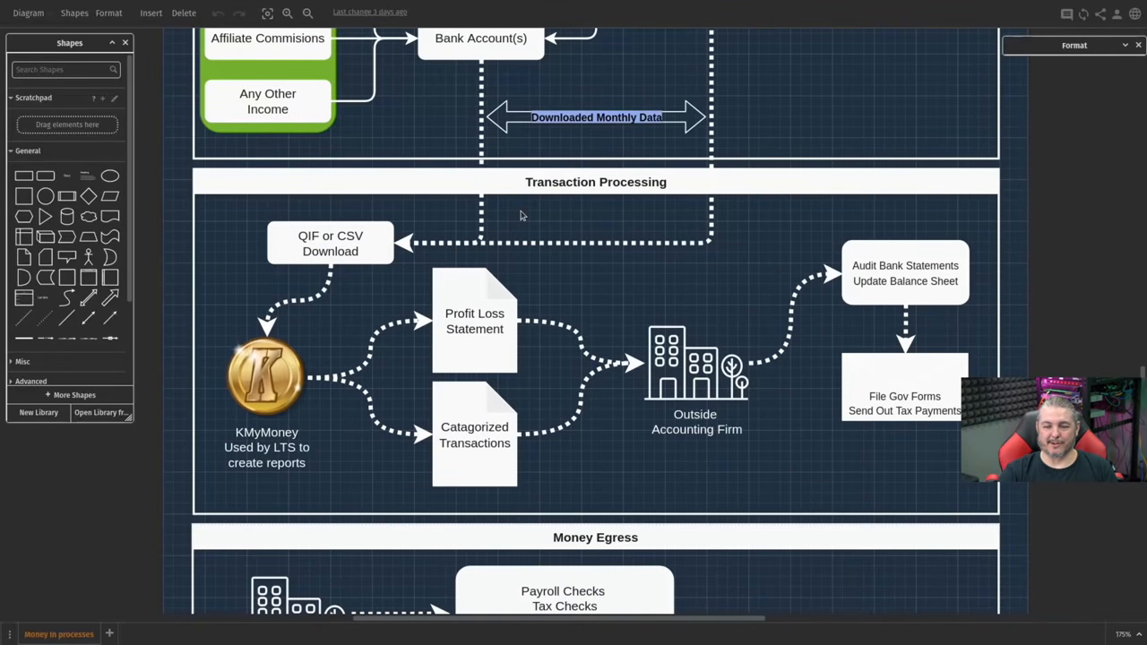